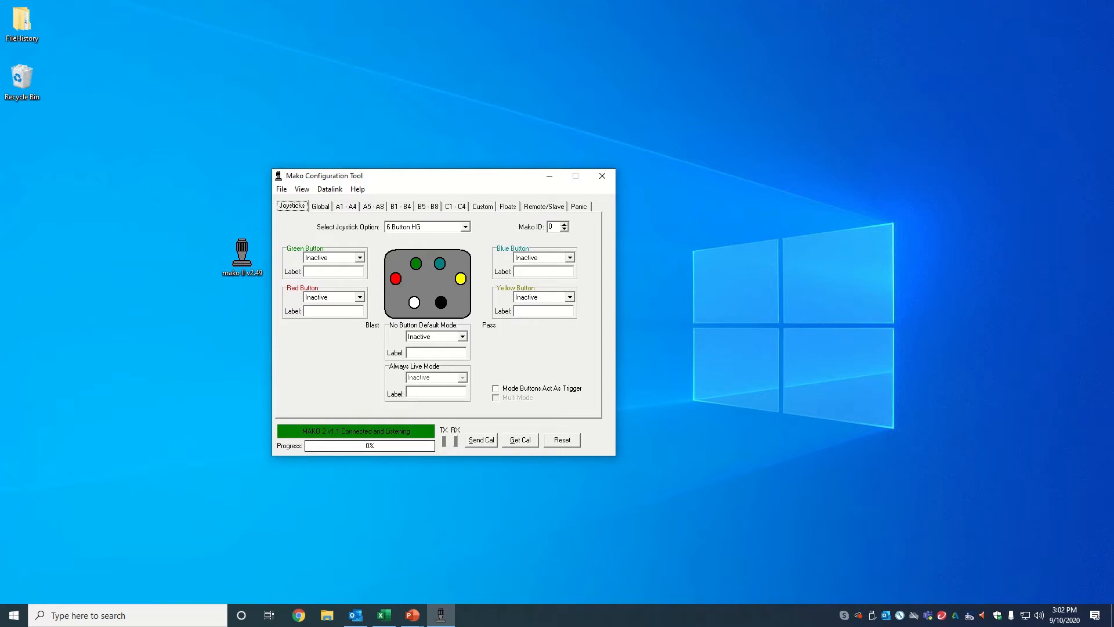
- Review the global trim and frequency settings, then view the A1–A4 plow trims
{"action": "left_click", "coordinate": [291, 205]}
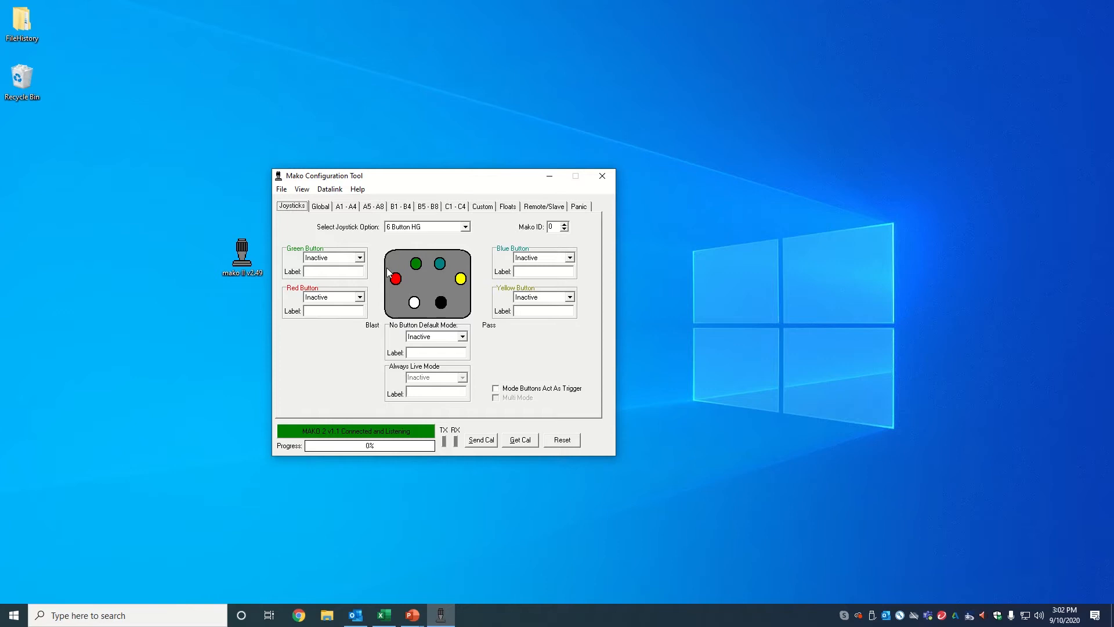
{"action": "left_click", "coordinate": [360, 257]}
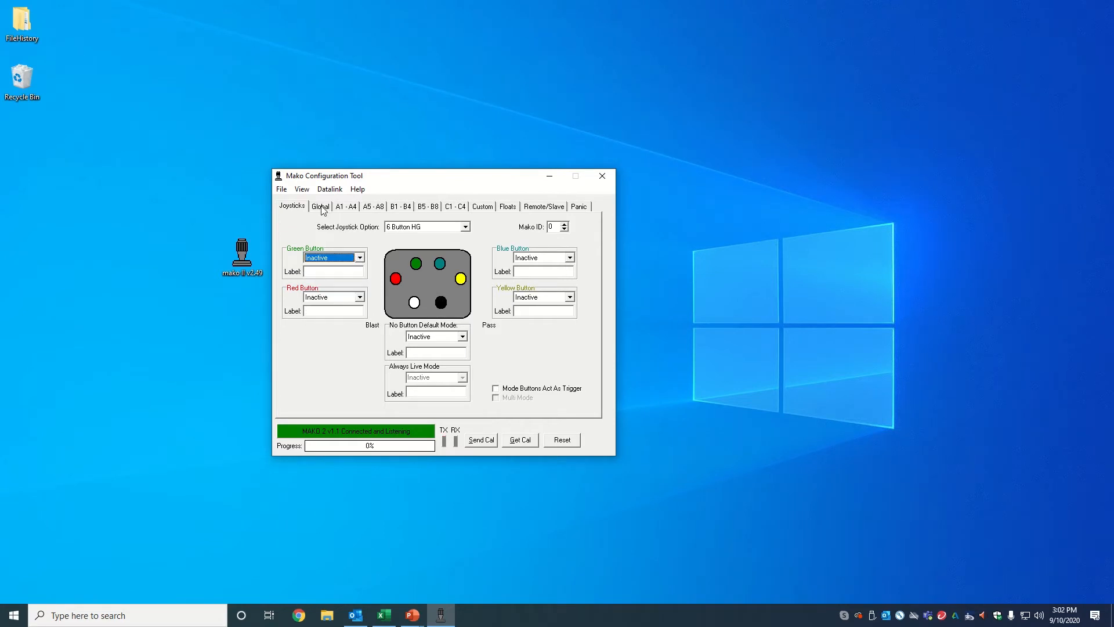
{"action": "left_click", "coordinate": [321, 206]}
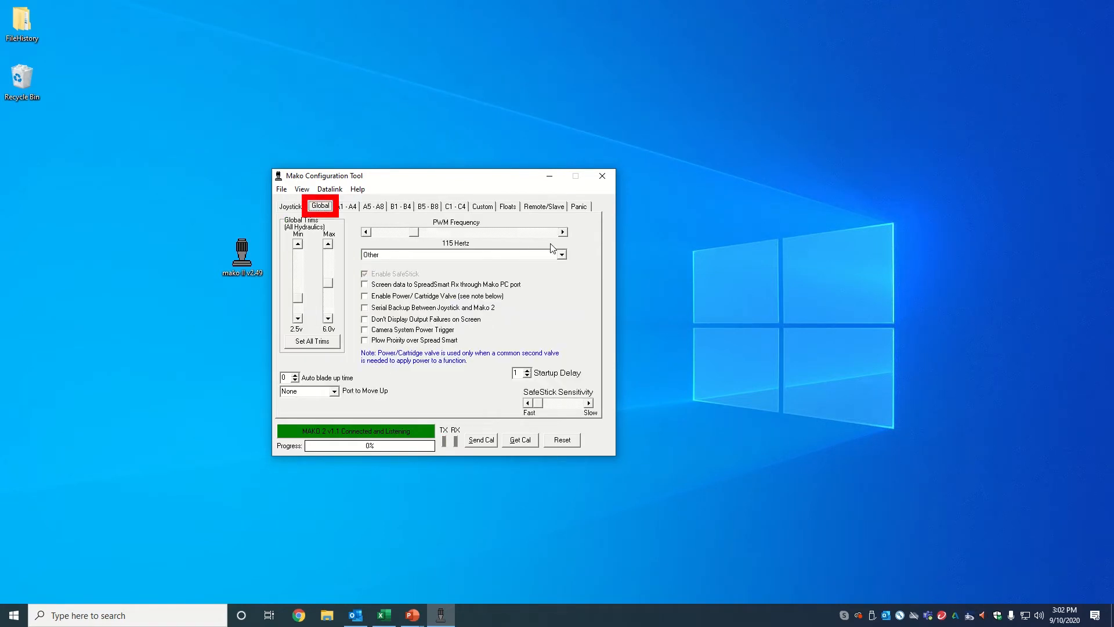
{"action": "left_click", "coordinate": [560, 254]}
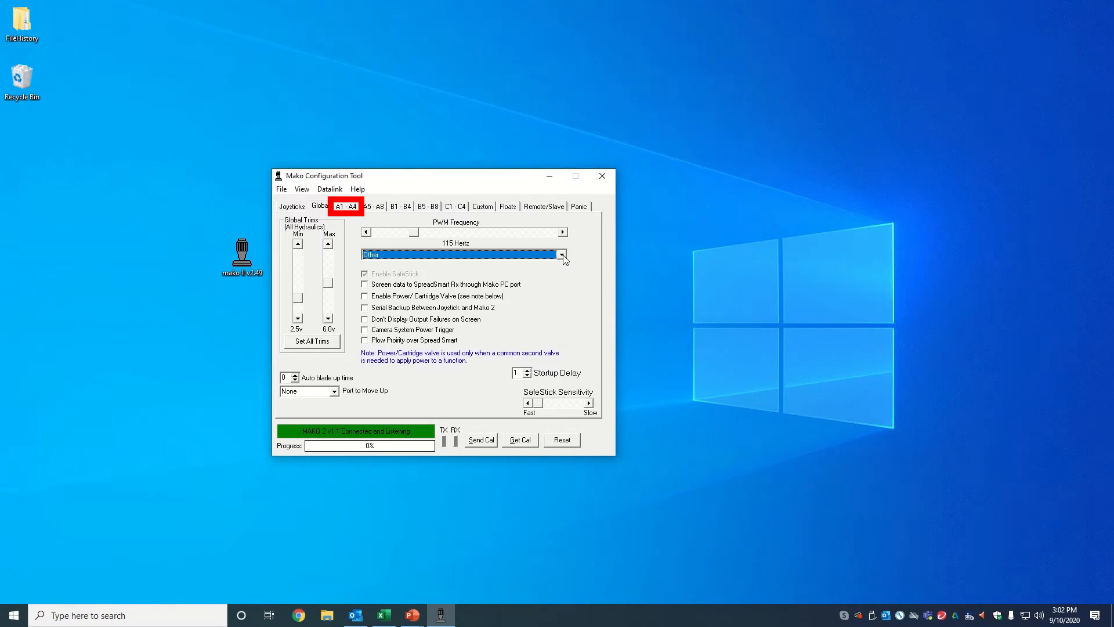
{"action": "left_click", "coordinate": [346, 206]}
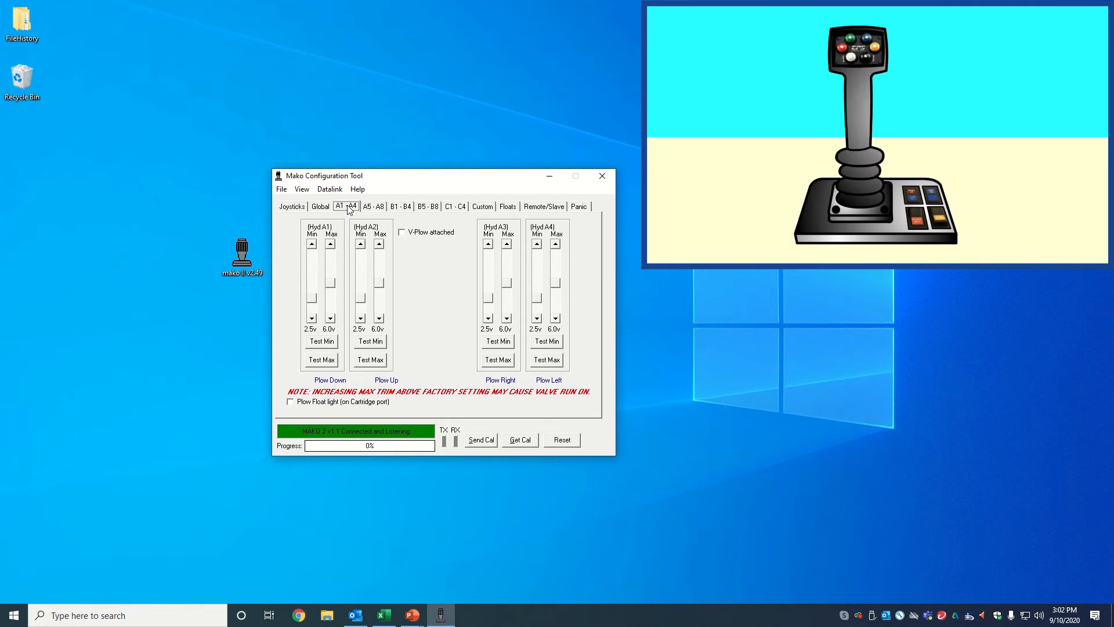
- Display the A5–A8 trims, with Hoist Down and Hoist Up at 2.5v min, 6.0v max
{"action": "left_click", "coordinate": [373, 206]}
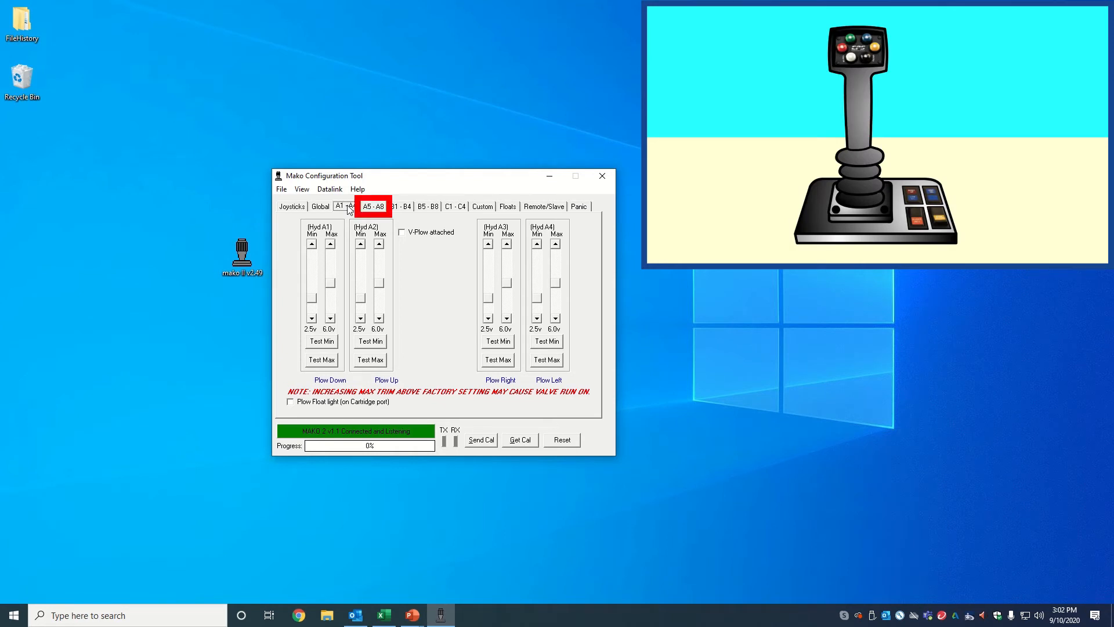
{"action": "left_click", "coordinate": [346, 206]}
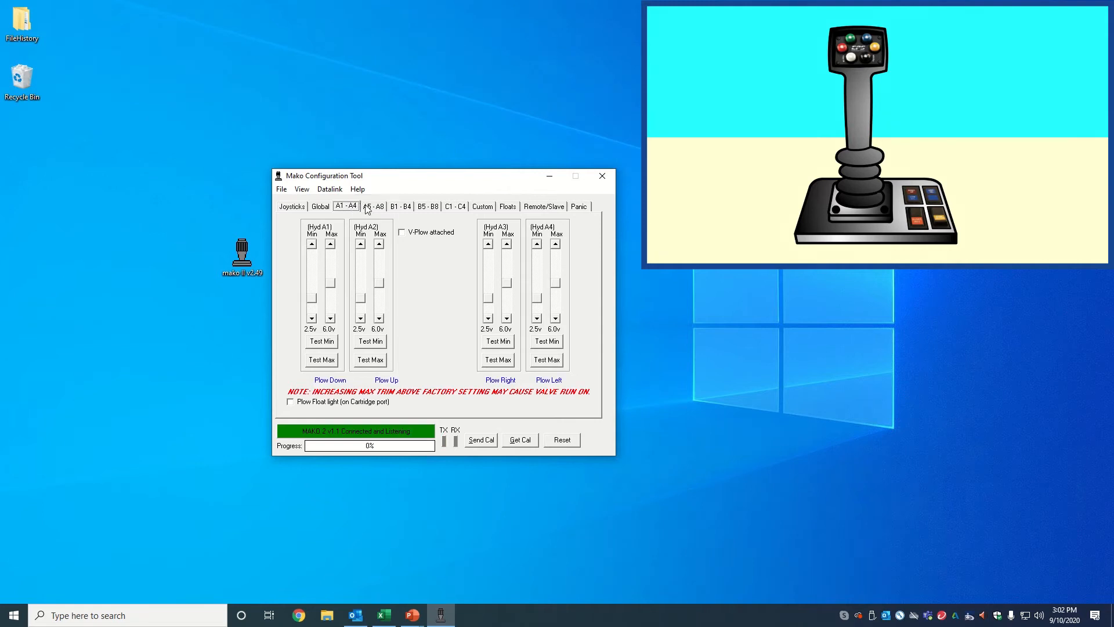
{"action": "left_click", "coordinate": [373, 206]}
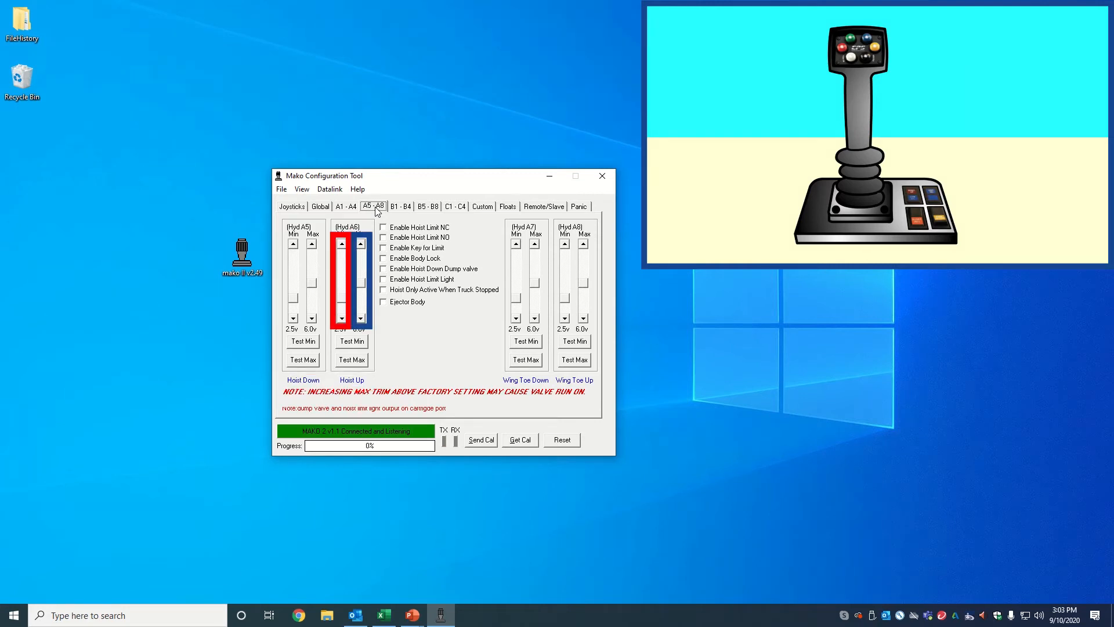
- Test Hoist Up at its original minimum trim and start raising the A6 minimum
{"action": "left_click", "coordinate": [352, 341]}
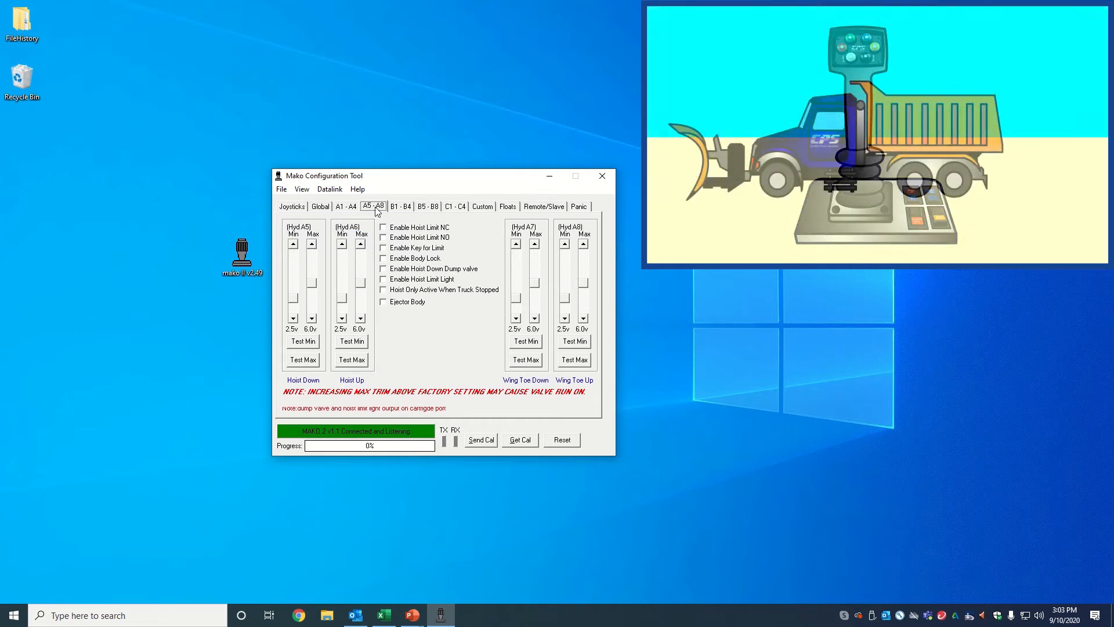
{"action": "left_click", "coordinate": [351, 341]}
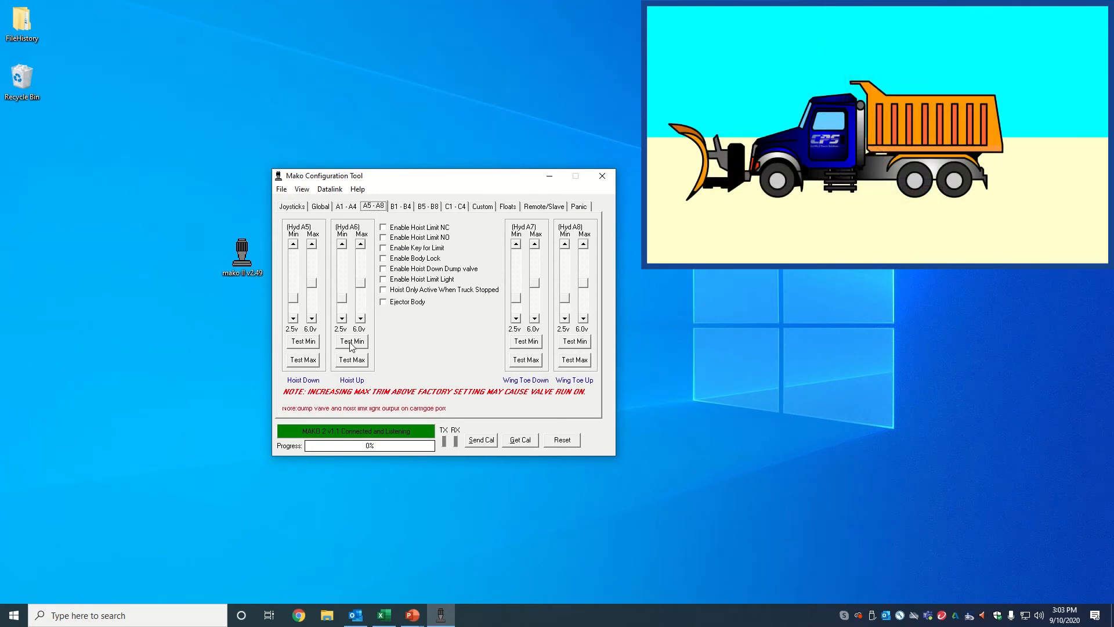
{"action": "left_click", "coordinate": [352, 341]}
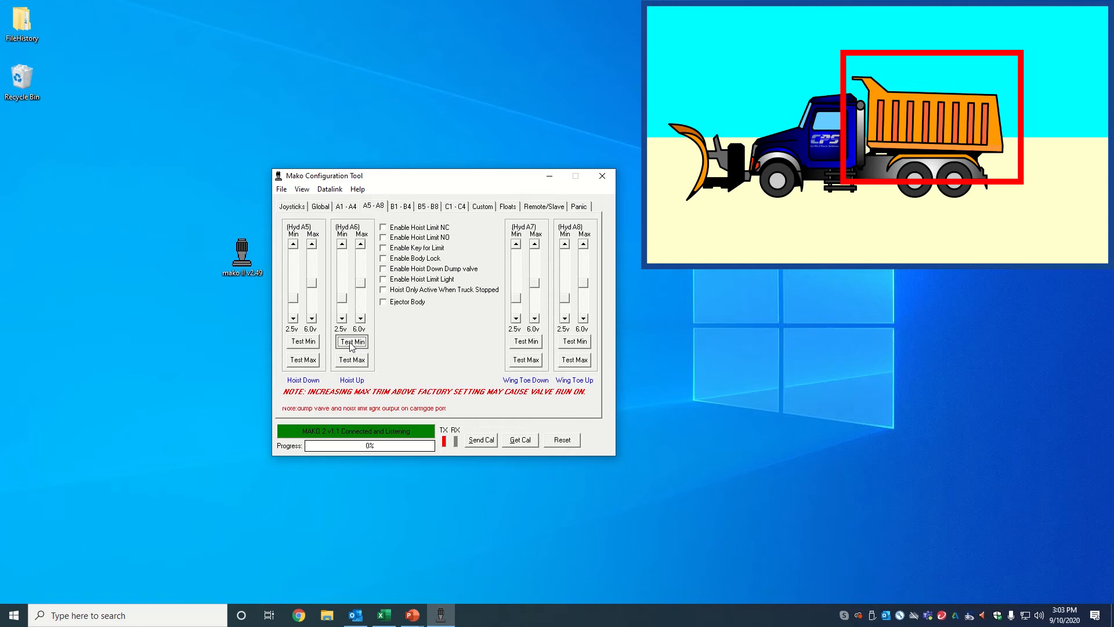
{"action": "left_click", "coordinate": [351, 341]}
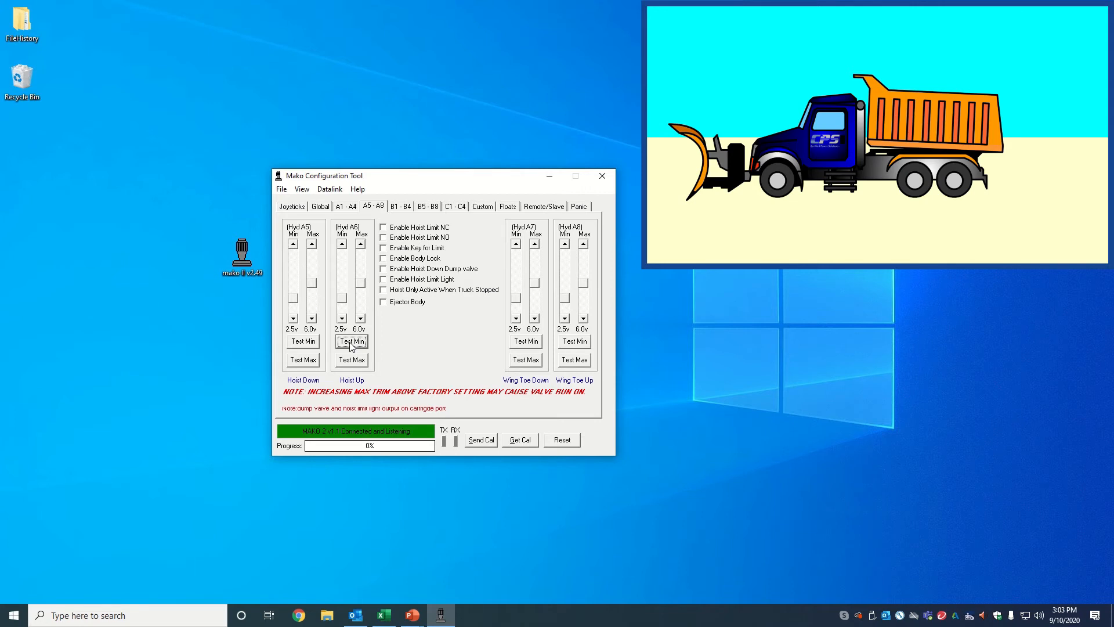
{"action": "mouse_move", "coordinate": [348, 321]}
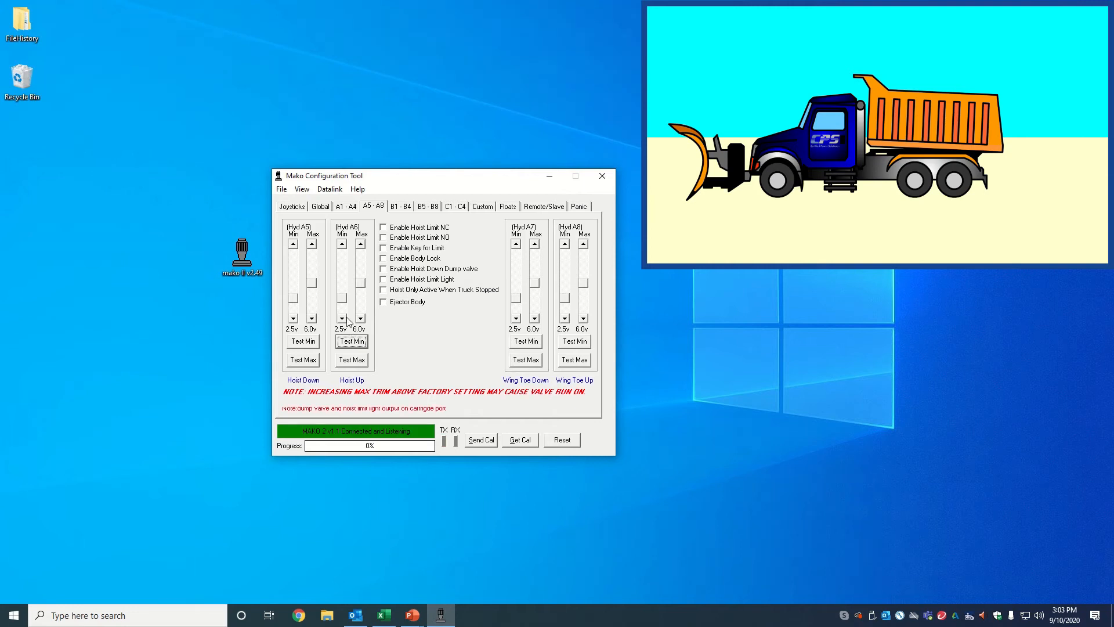
{"action": "left_click", "coordinate": [341, 244]}
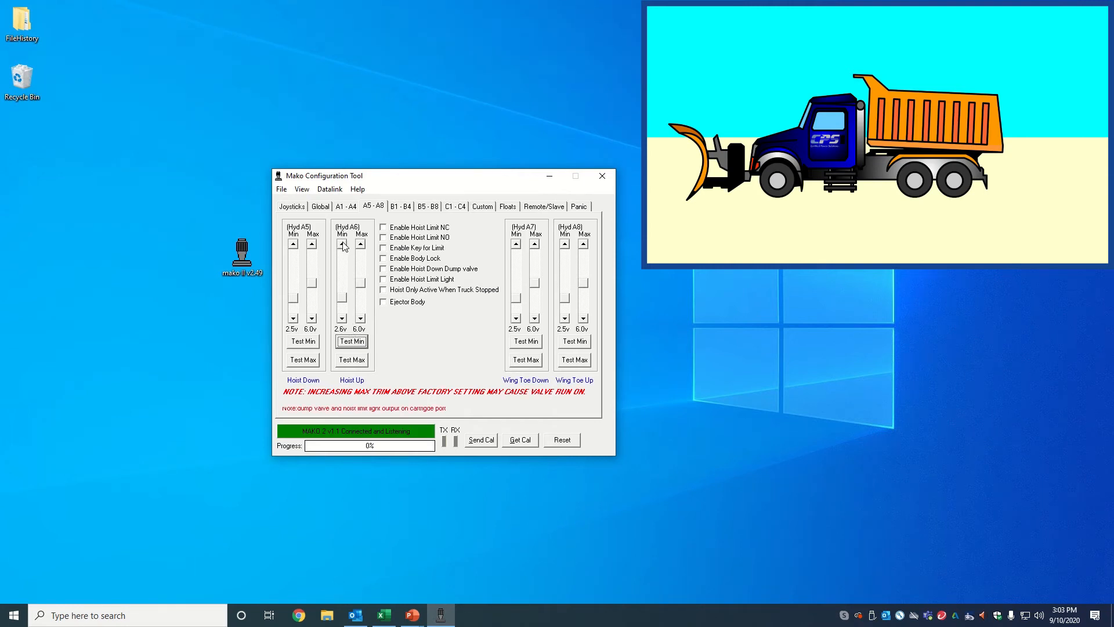
{"action": "left_click", "coordinate": [352, 342]}
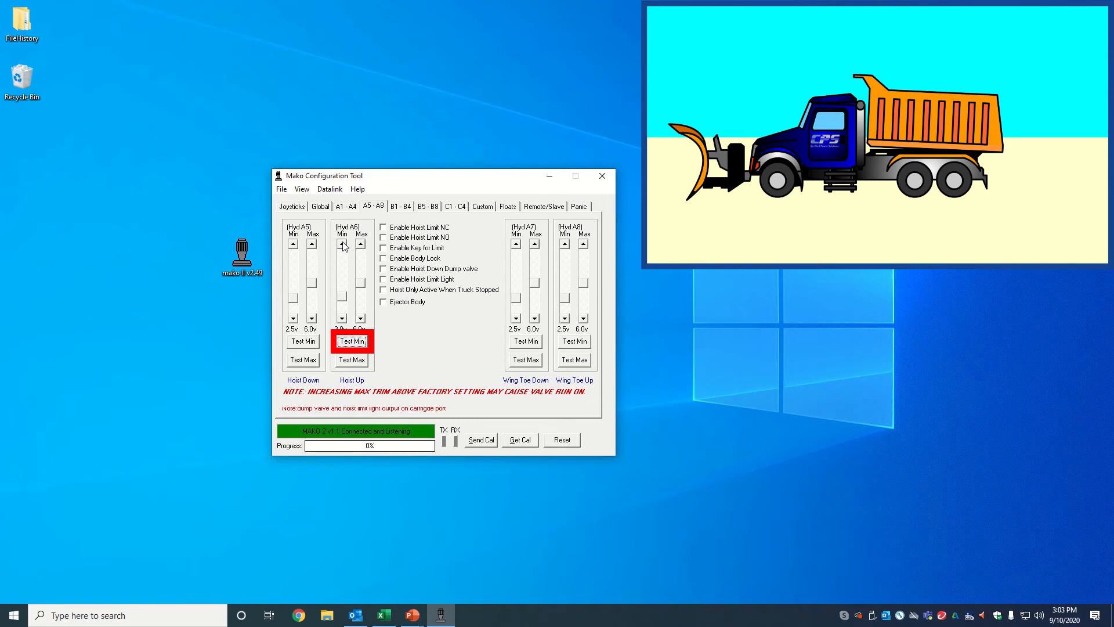
- Raise the Hoist Up minimum trim to 4.0v, testing until the dump body lifts
{"action": "left_click", "coordinate": [351, 341]}
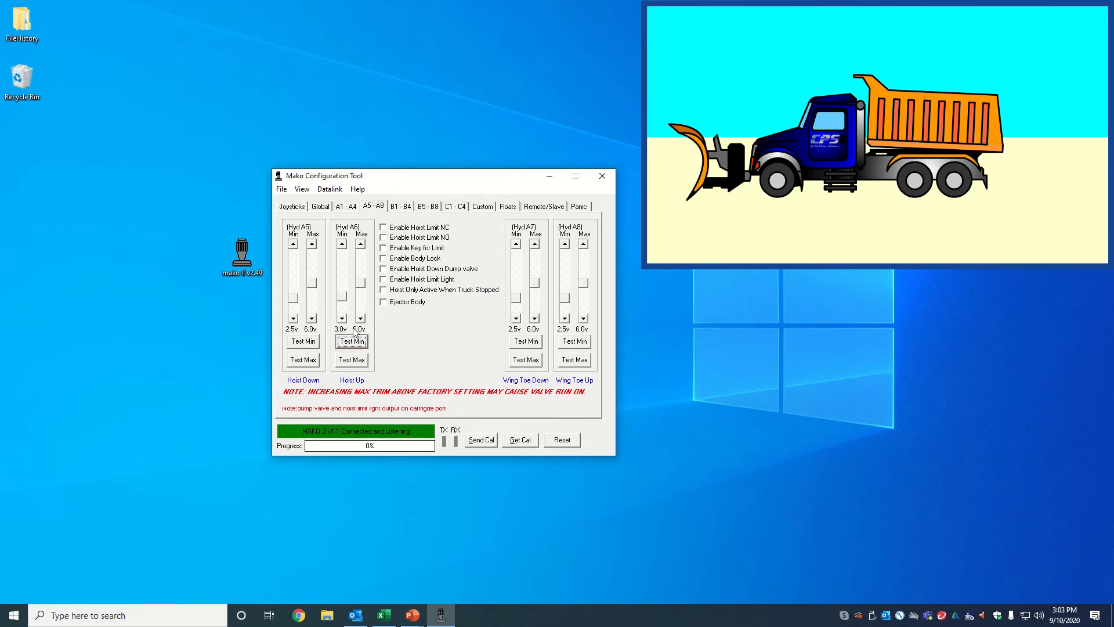
{"action": "left_click", "coordinate": [352, 342]}
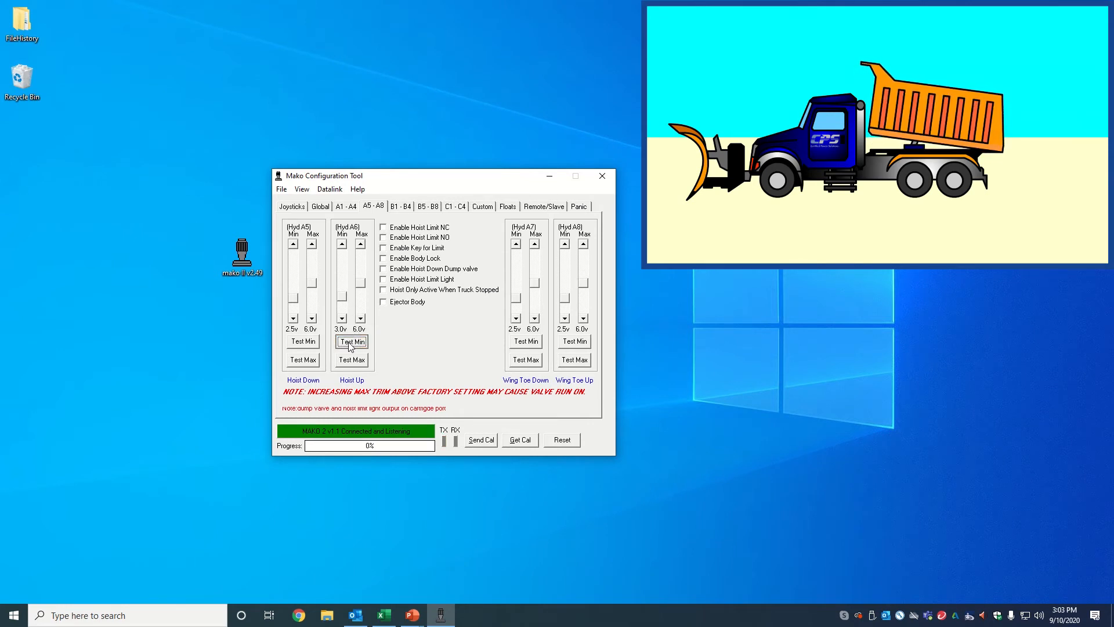
{"action": "left_click", "coordinate": [352, 341]}
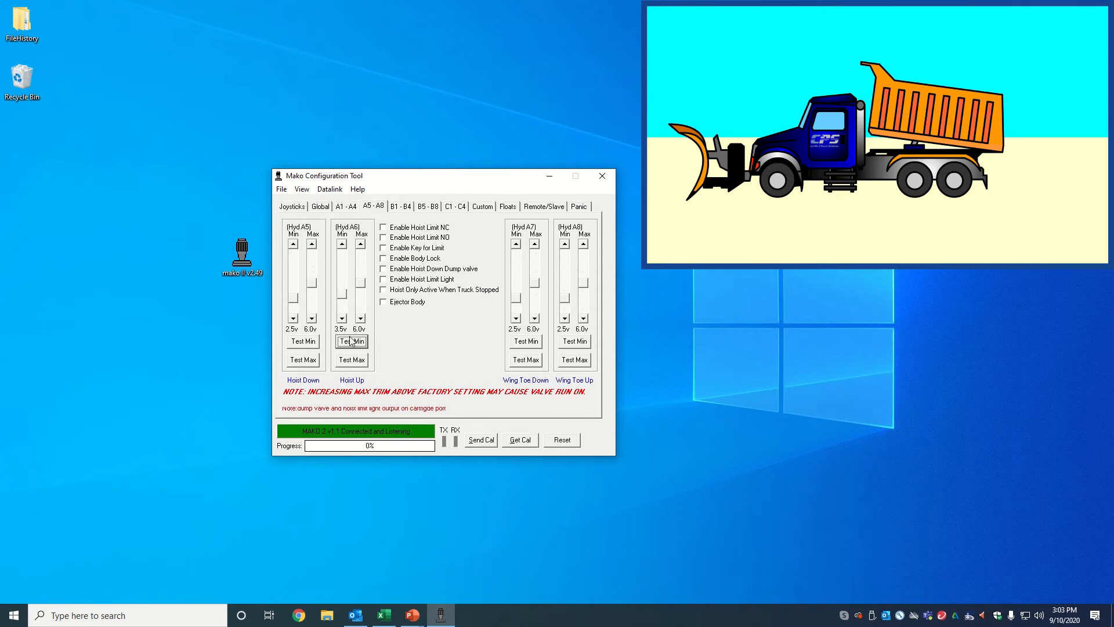
{"action": "left_click", "coordinate": [352, 341]}
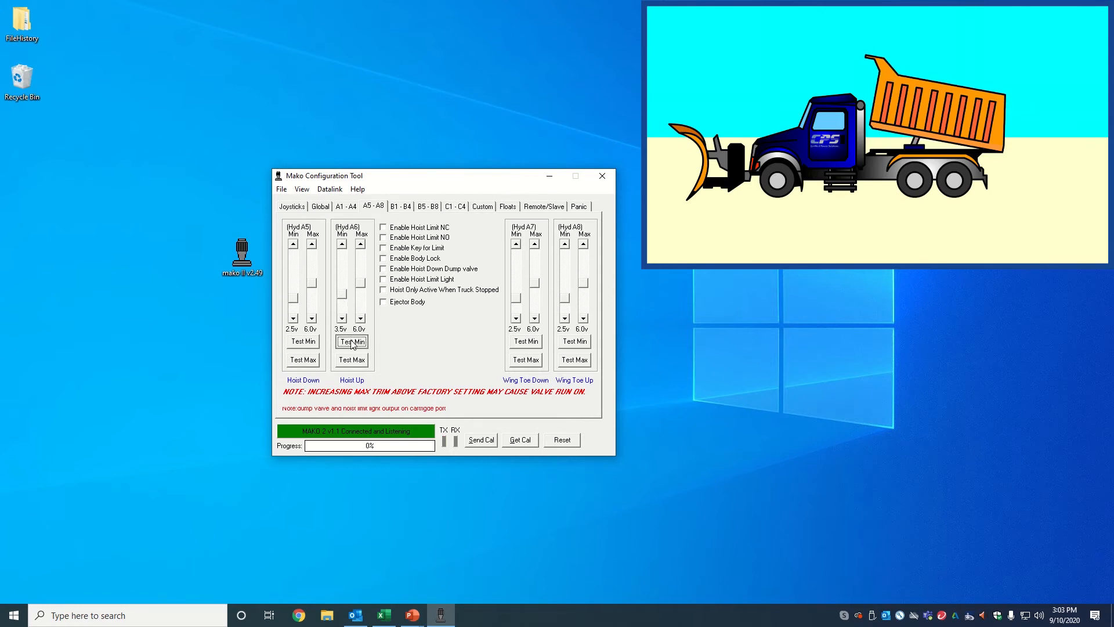
{"action": "left_click", "coordinate": [353, 341]}
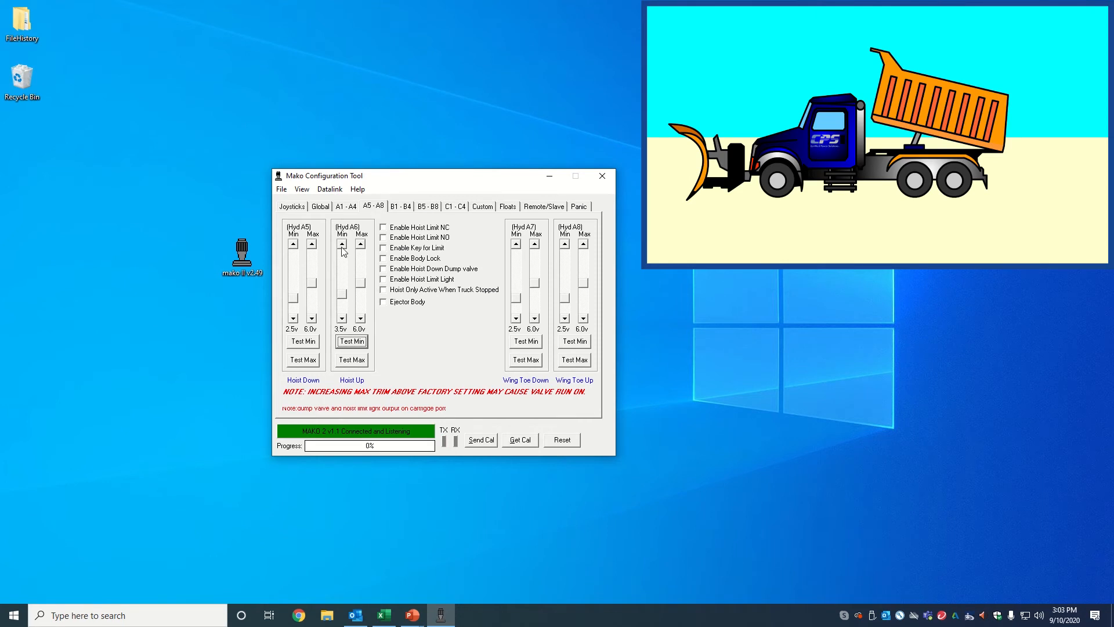
{"action": "left_click", "coordinate": [341, 243]}
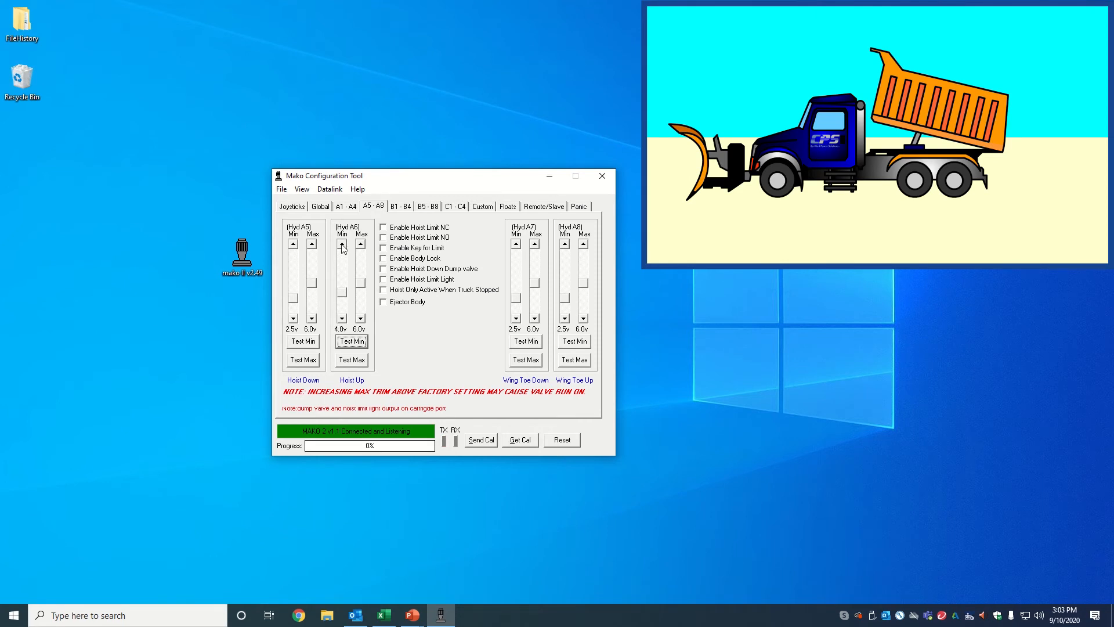
{"action": "left_click", "coordinate": [351, 342]}
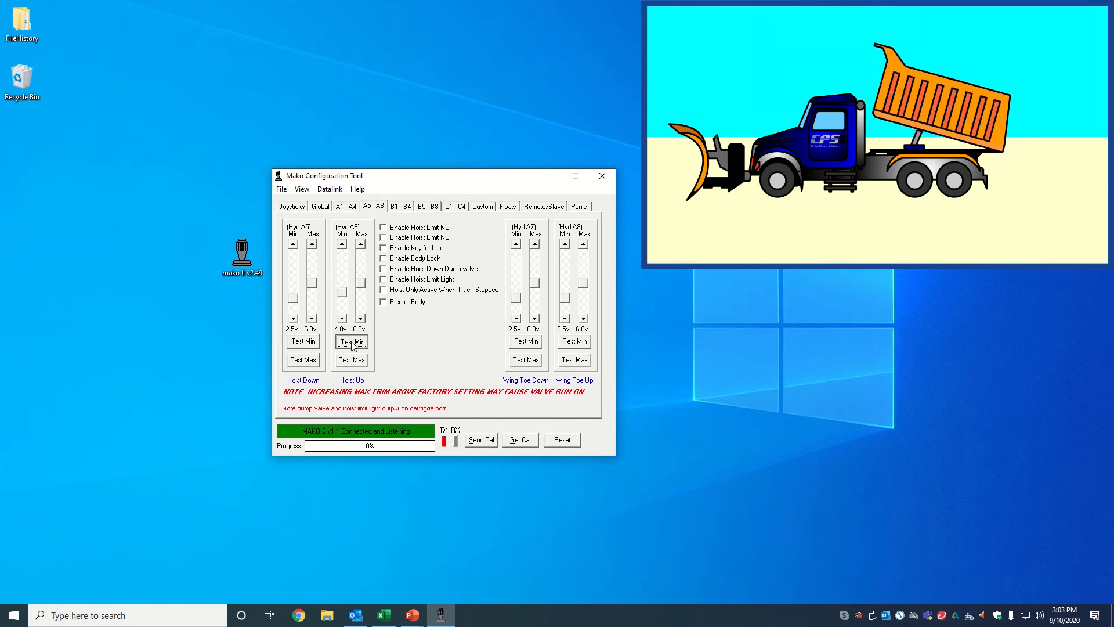
{"action": "left_click", "coordinate": [302, 360]}
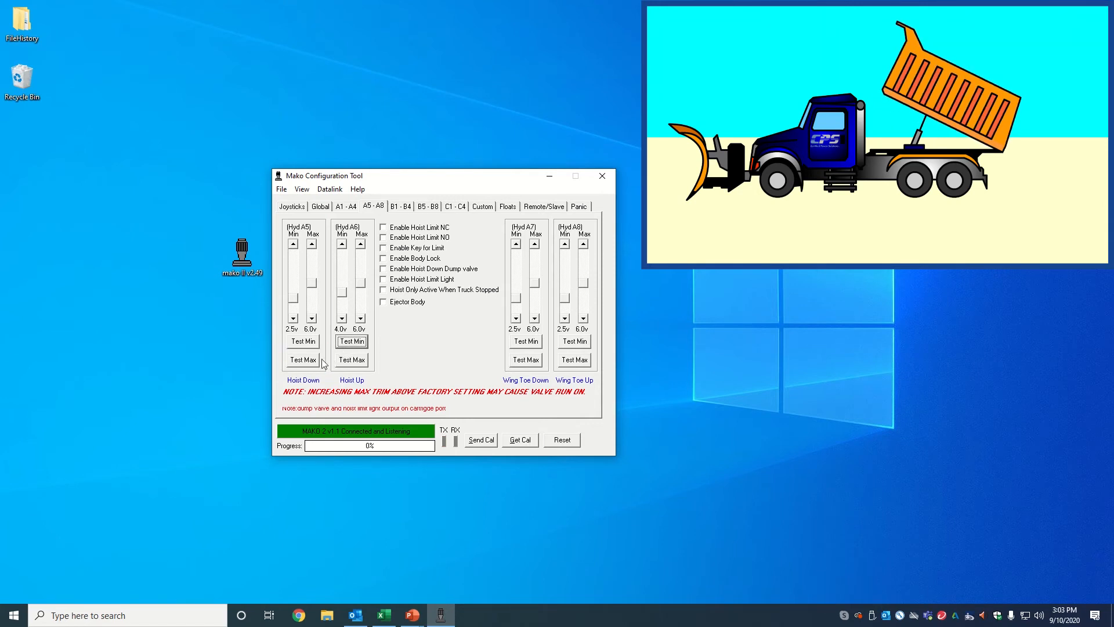
- Lower the dump body, set the A6 Max trim to 7.5v, and test hoisting at maximum
{"action": "left_click", "coordinate": [303, 360]}
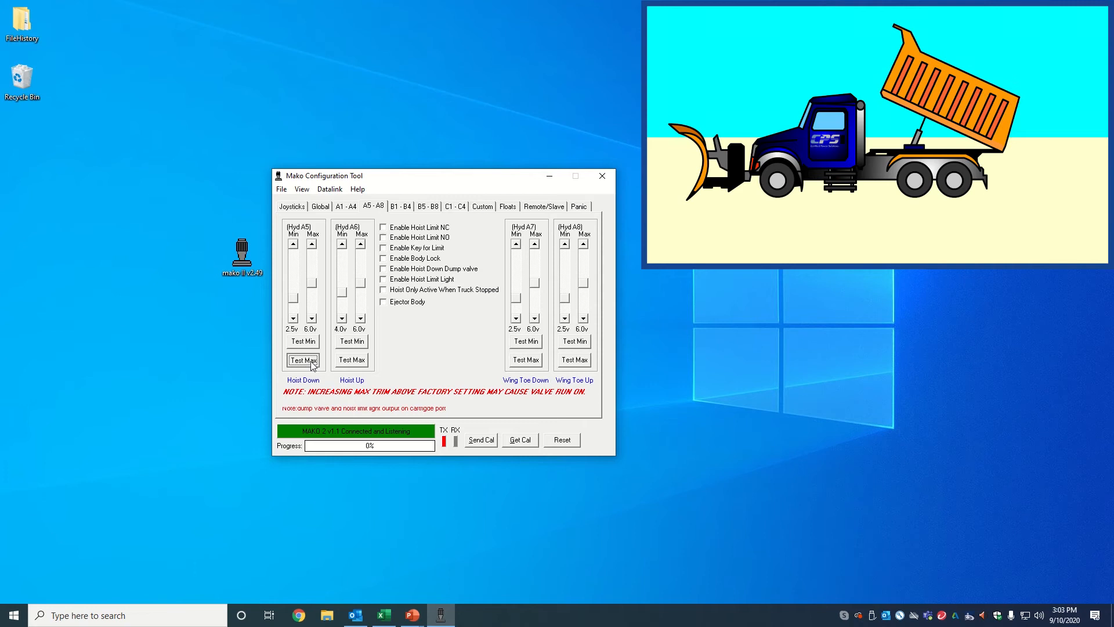
{"action": "left_click", "coordinate": [303, 361]}
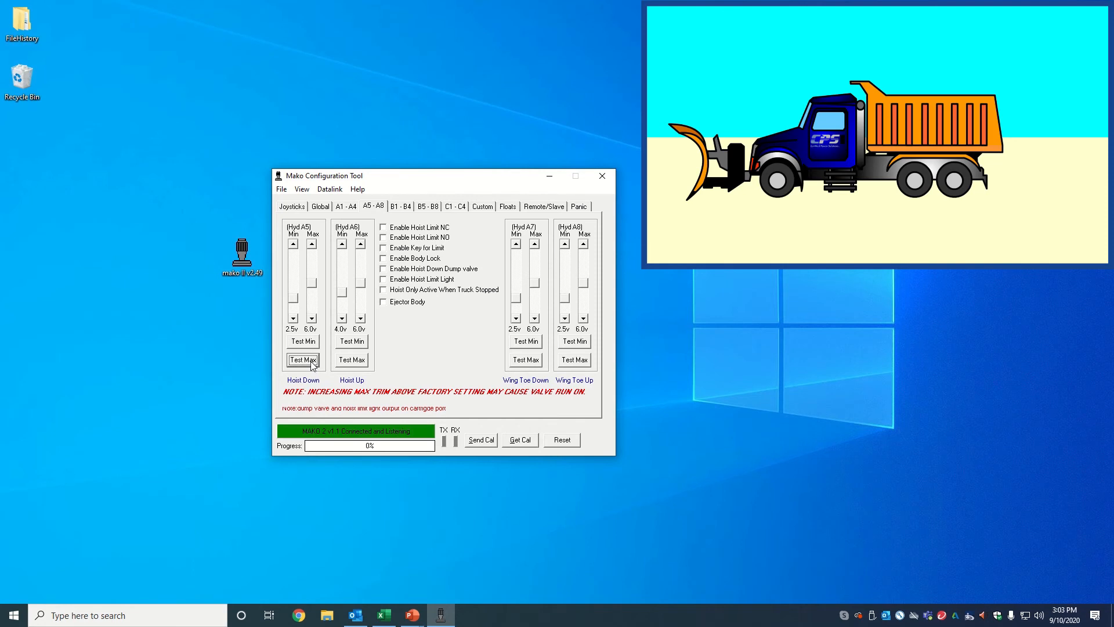
{"action": "mouse_move", "coordinate": [326, 366]}
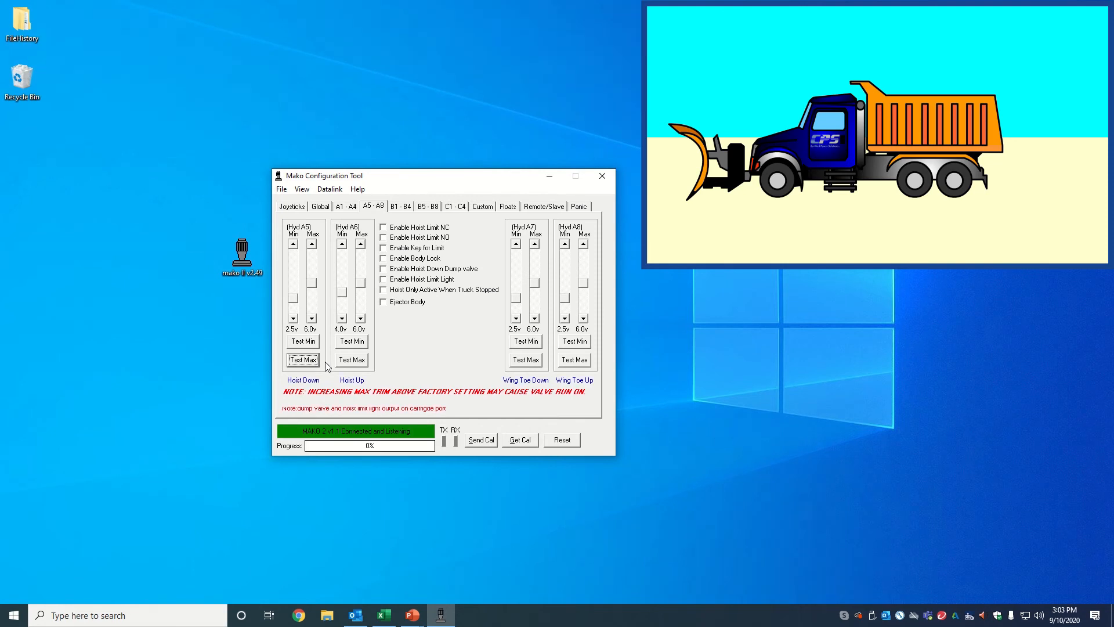
{"action": "left_click", "coordinate": [351, 360]}
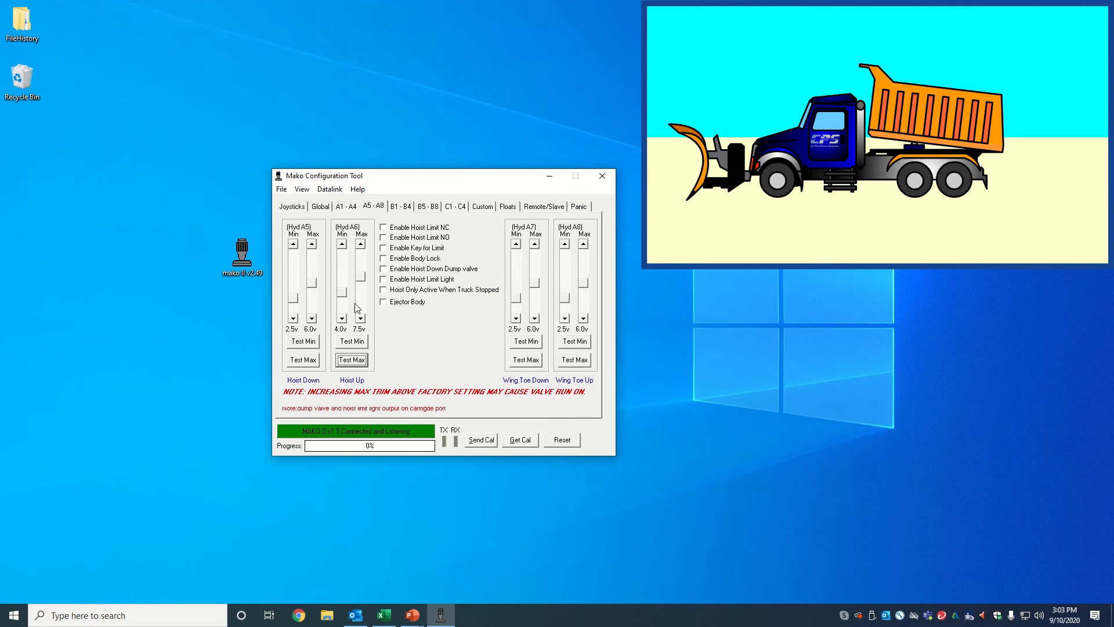
{"action": "left_click", "coordinate": [351, 360]}
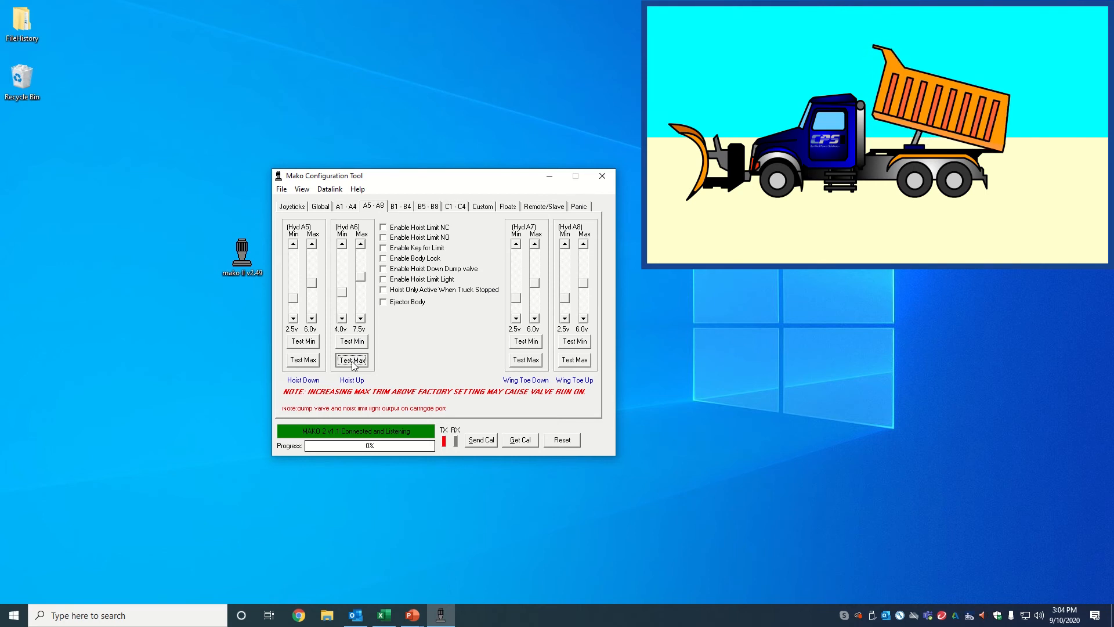
{"action": "left_click", "coordinate": [352, 360]}
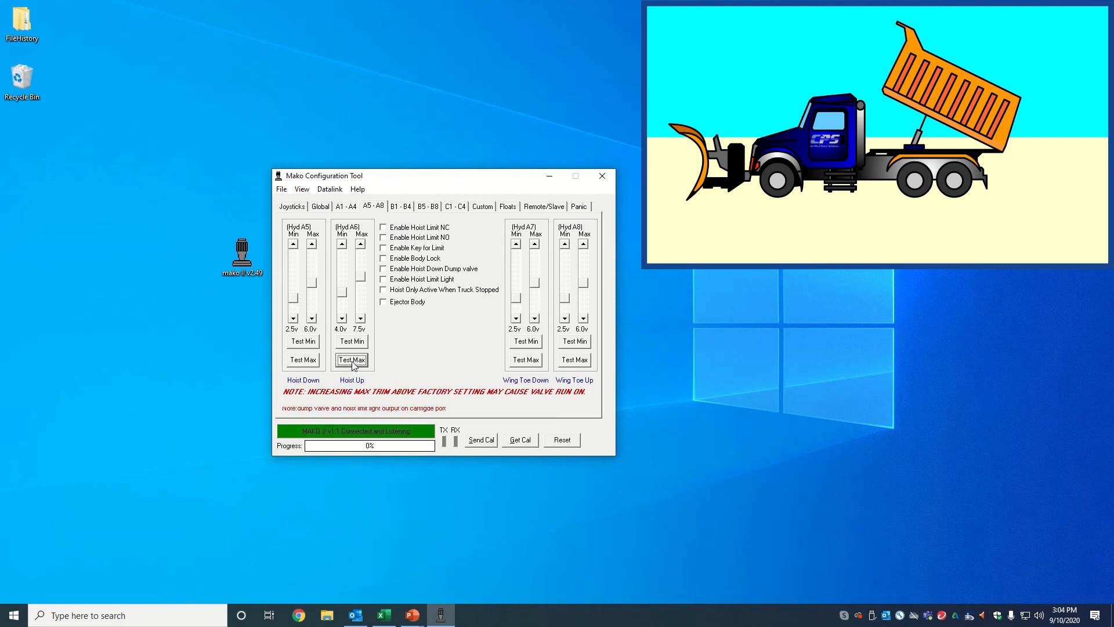
{"action": "left_click", "coordinate": [481, 439]}
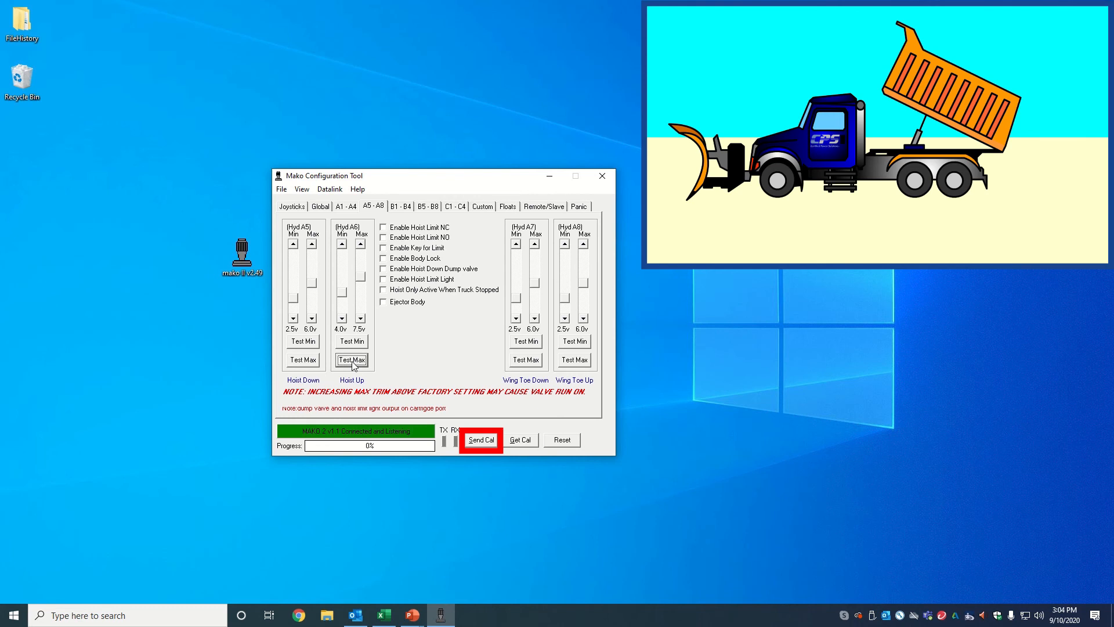
- Send the calibration to the controller and dismiss the Upload Successful message
{"action": "left_click", "coordinate": [480, 439]}
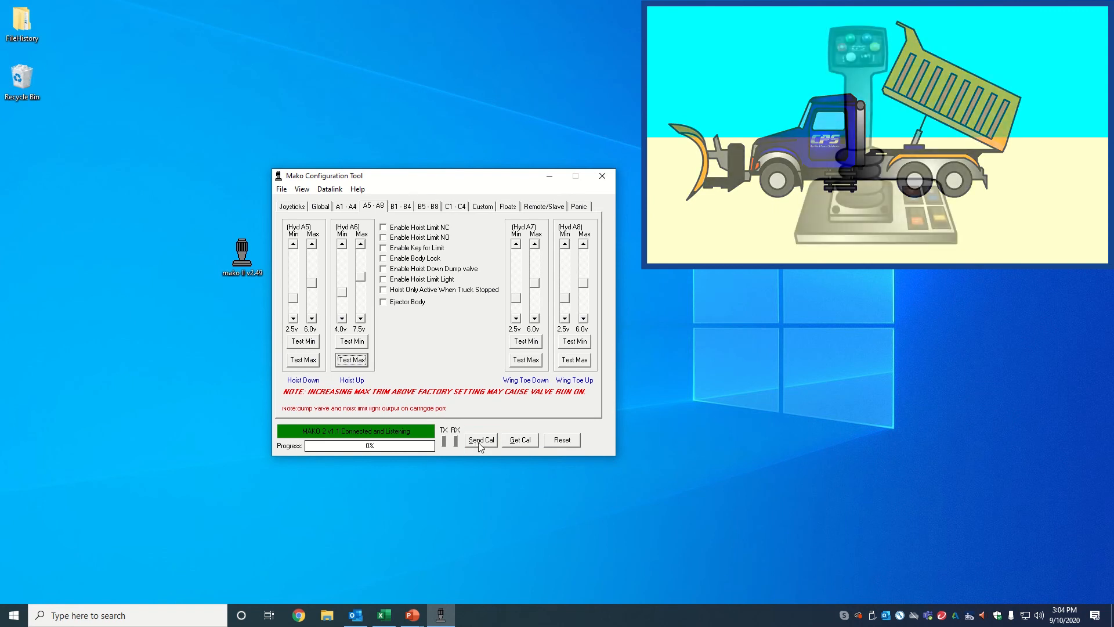
{"action": "left_click", "coordinate": [481, 440]}
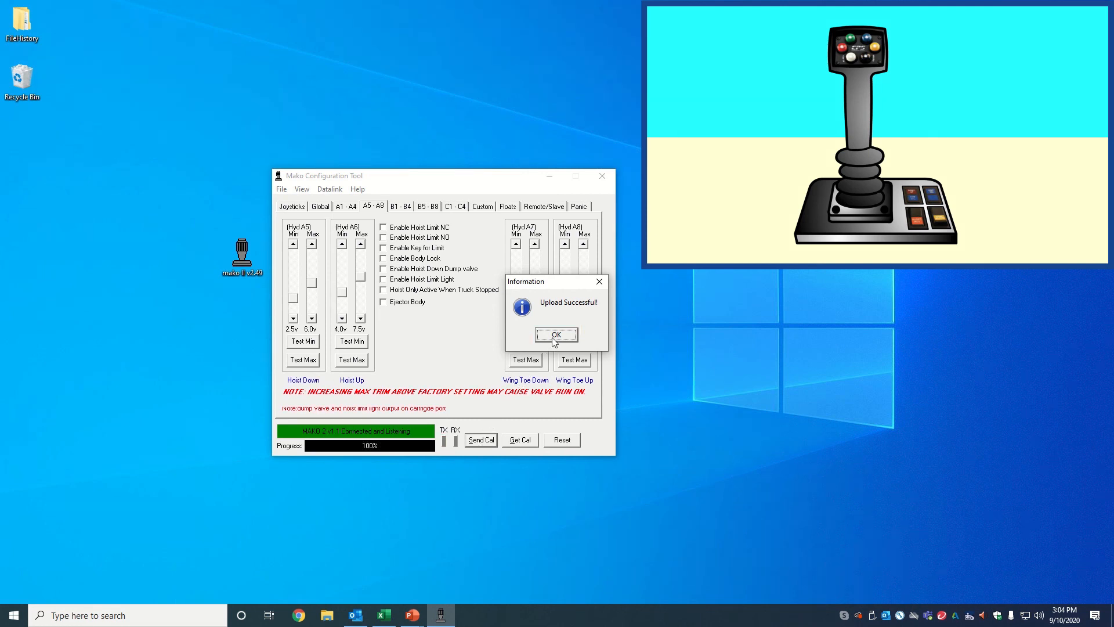
{"action": "left_click", "coordinate": [556, 334]}
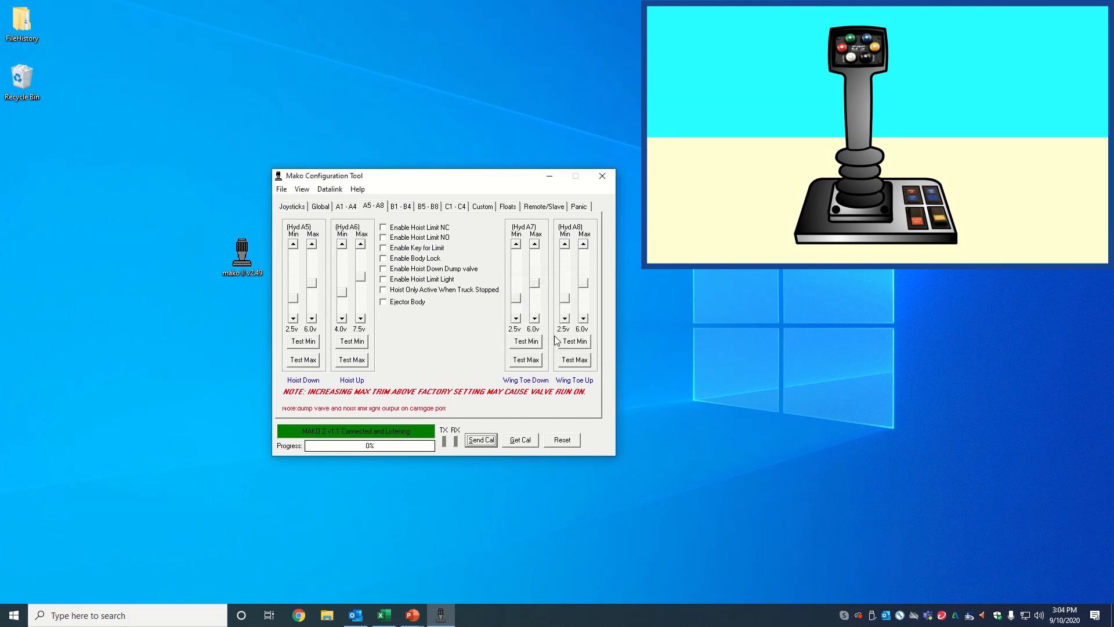